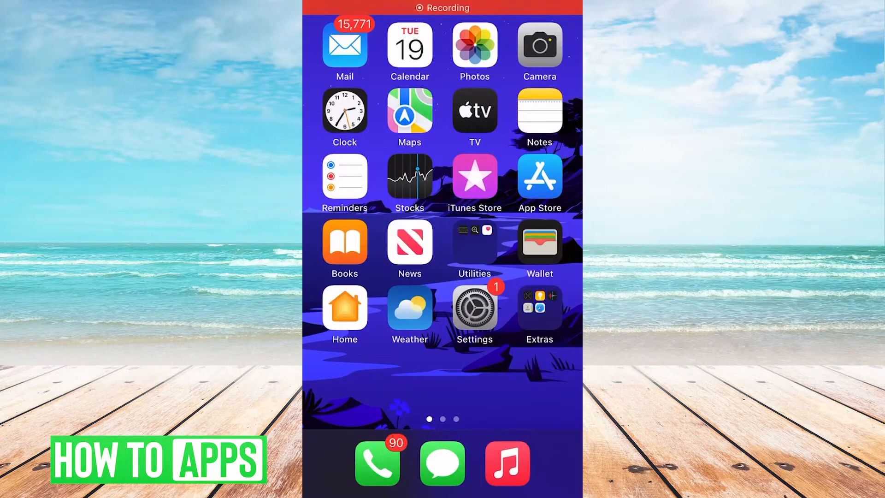
Go to Settings > General scrolled down to Transfer or Reset iPhone, then bring up Control Center.
left_click(474, 306)
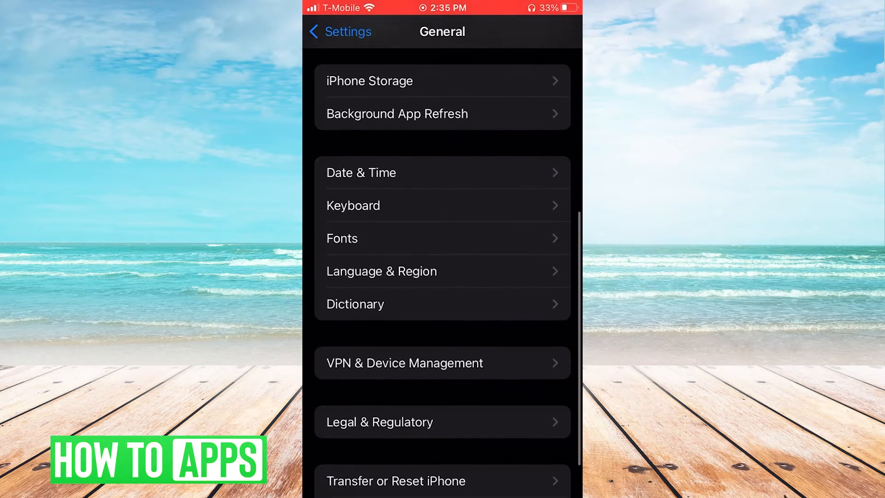
scroll("down", 3)
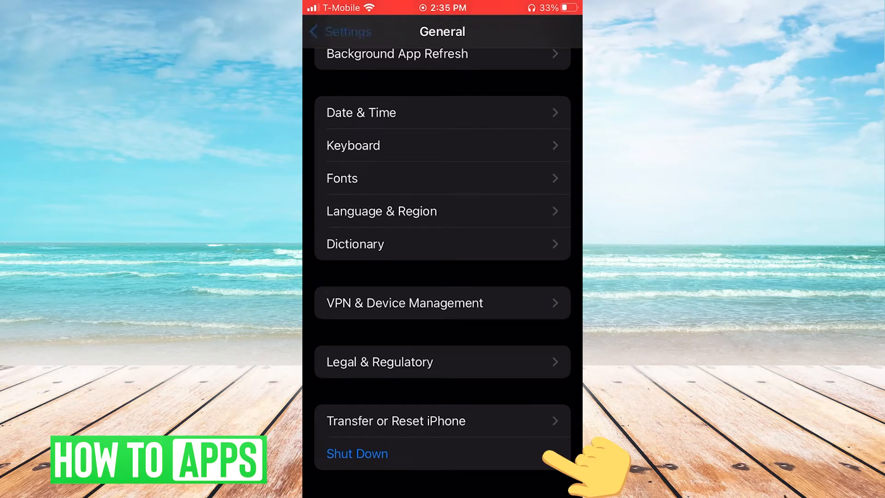
left_click(338, 31)
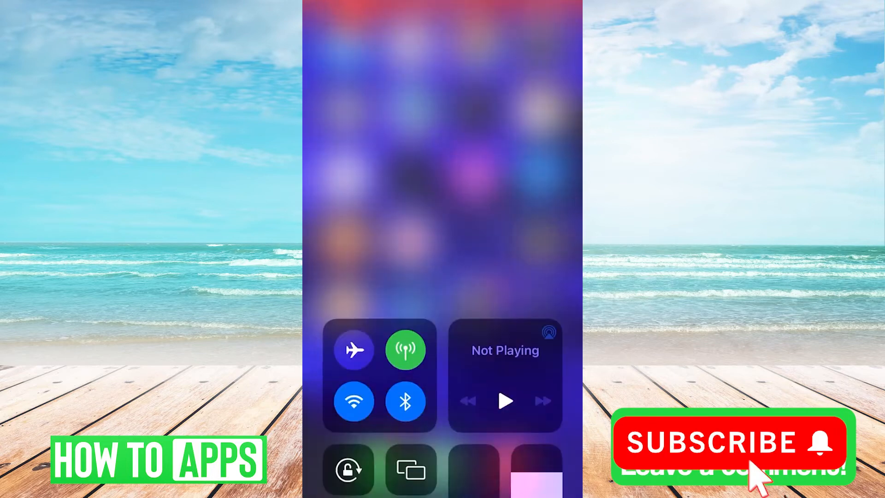
Toggle Airplane Mode on and back off in Control Center, restoring signal and Wi-Fi.
left_click(354, 349)
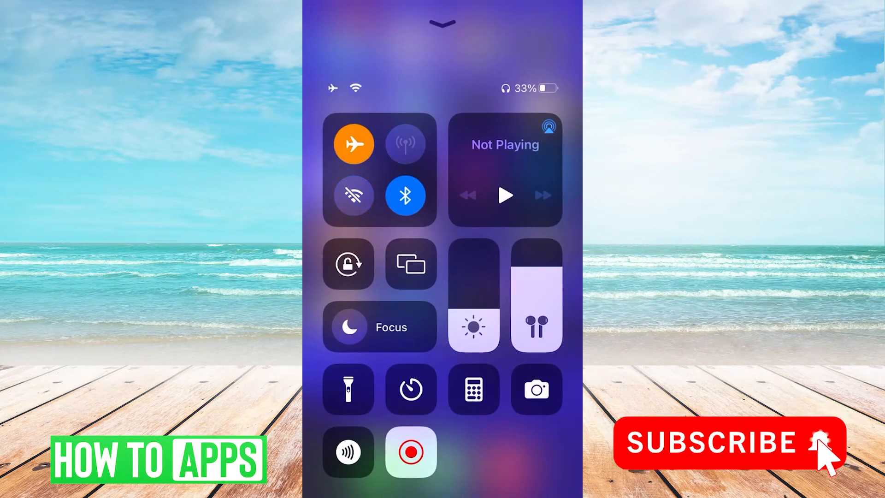
left_click(353, 144)
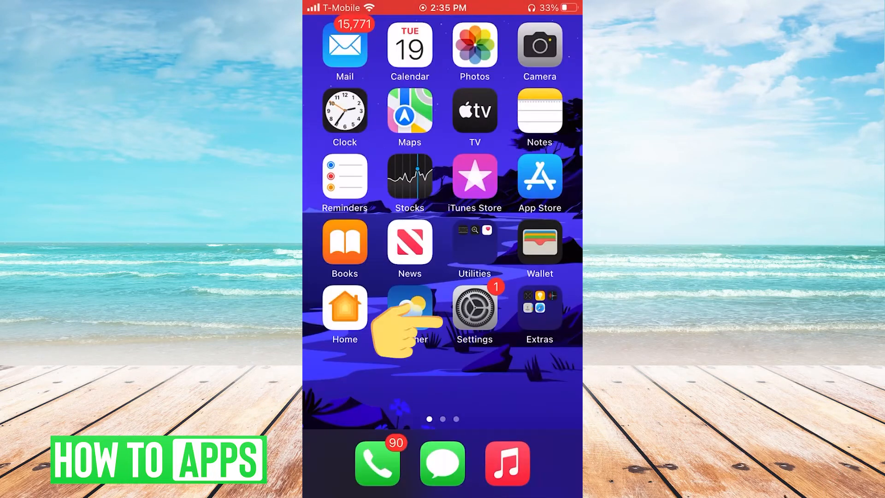
Navigate Settings > General > Transfer or Reset iPhone.
left_click(474, 305)
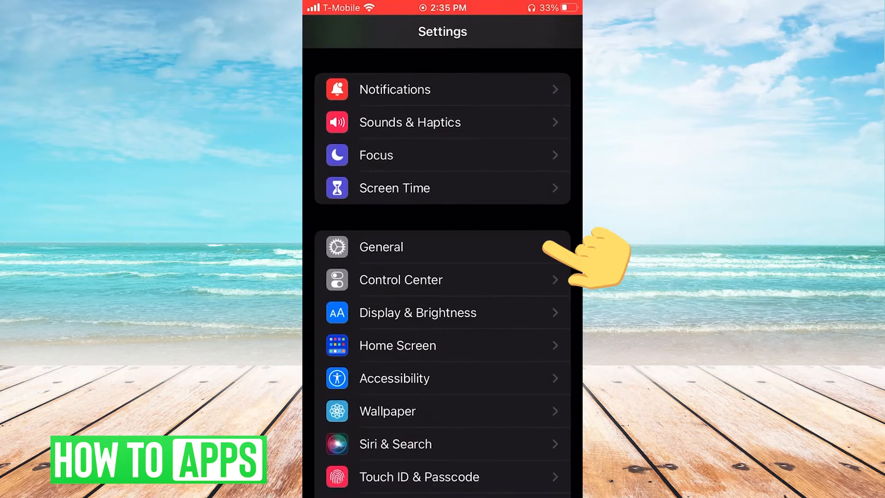
left_click(381, 247)
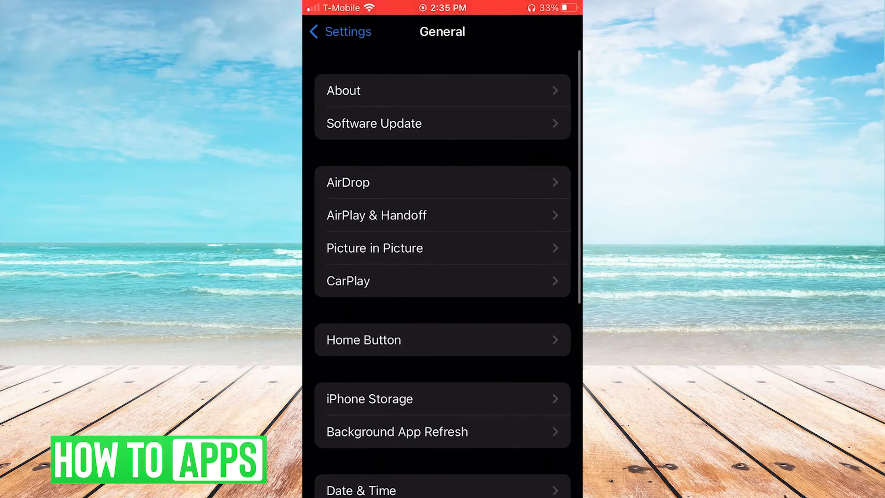
scroll("down", 3)
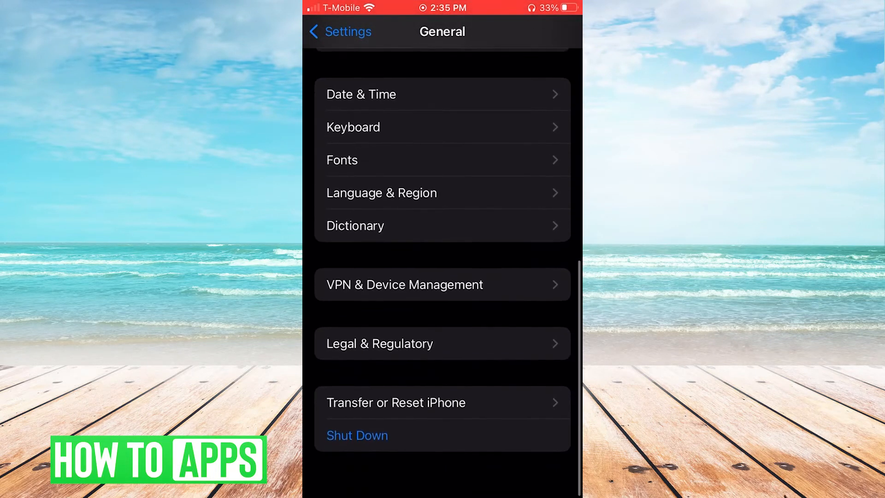
left_click(395, 402)
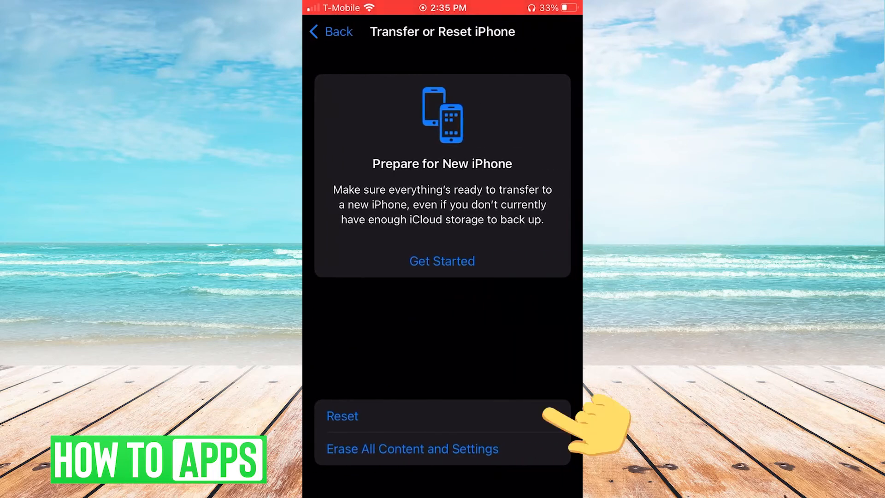
Choose Reset > Reset Network Settings, leaving the passcode prompt waiting.
left_click(342, 415)
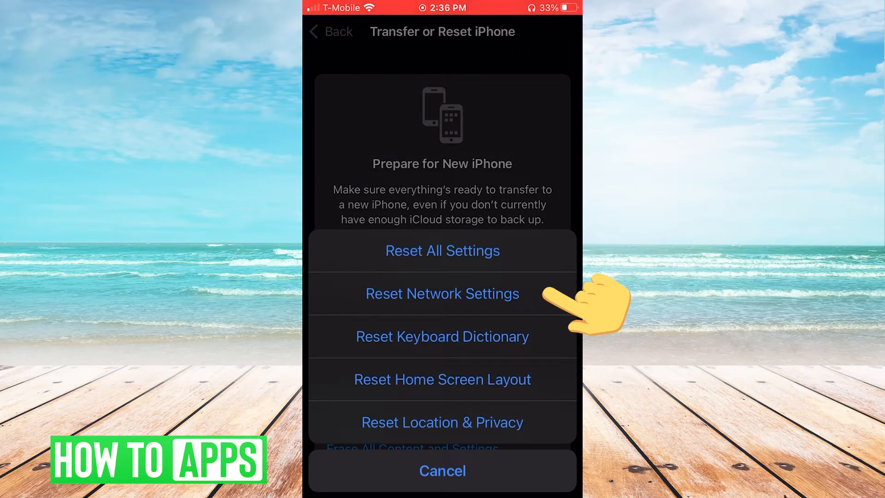
left_click(441, 293)
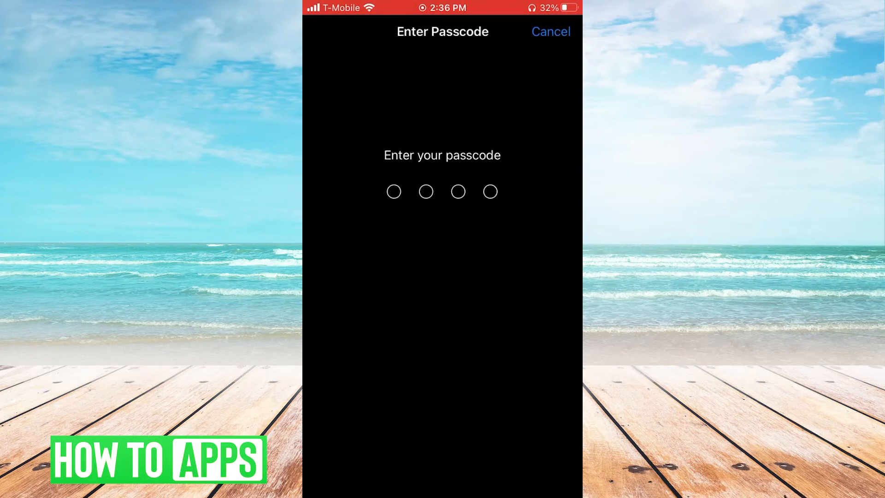